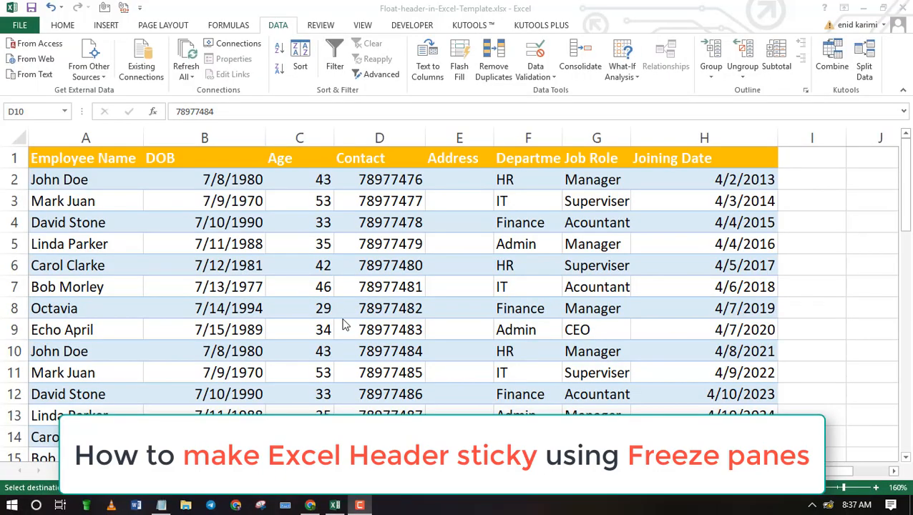
{"action": "mouse_move", "coordinate": [471, 303]}
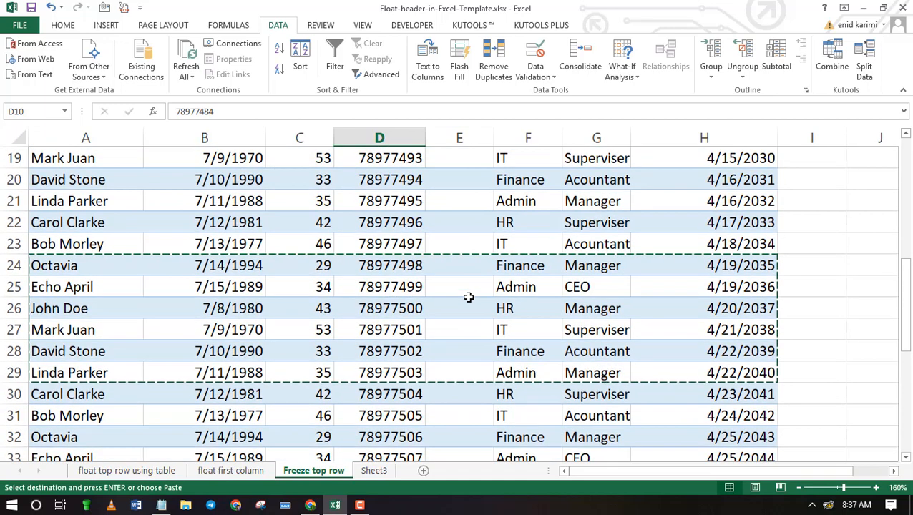
Step: Scroll the employee list, then select header row 1 of the data
{"action": "scroll", "scroll_direction": "down", "scroll_amount": 3}
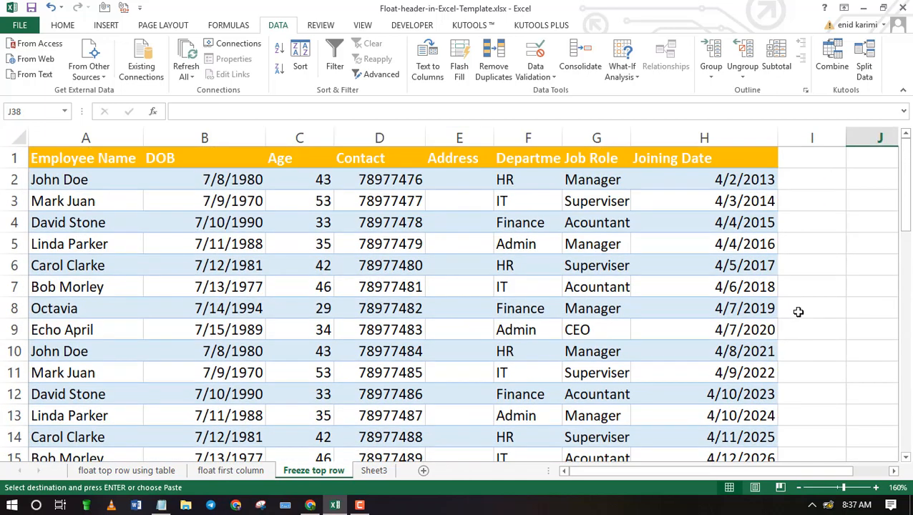
{"action": "scroll", "scroll_direction": "down", "scroll_amount": 3}
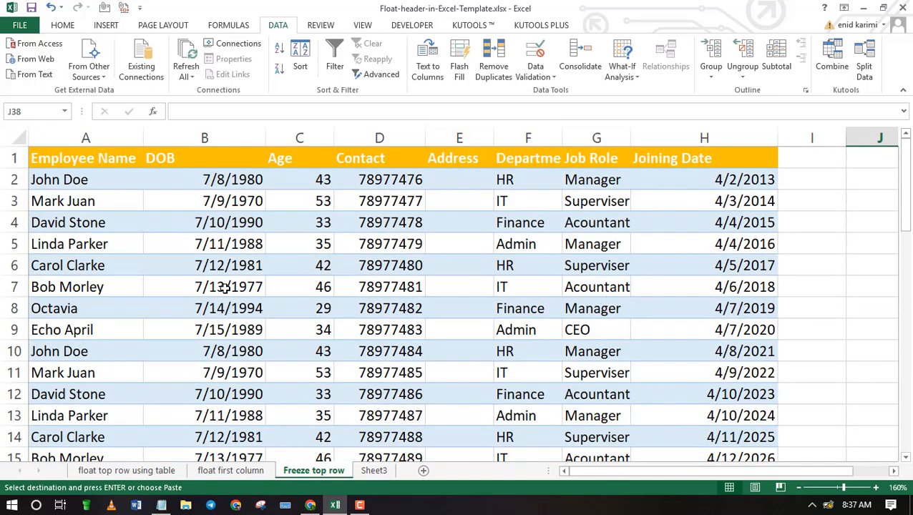
{"action": "left_click", "coordinate": [299, 265]}
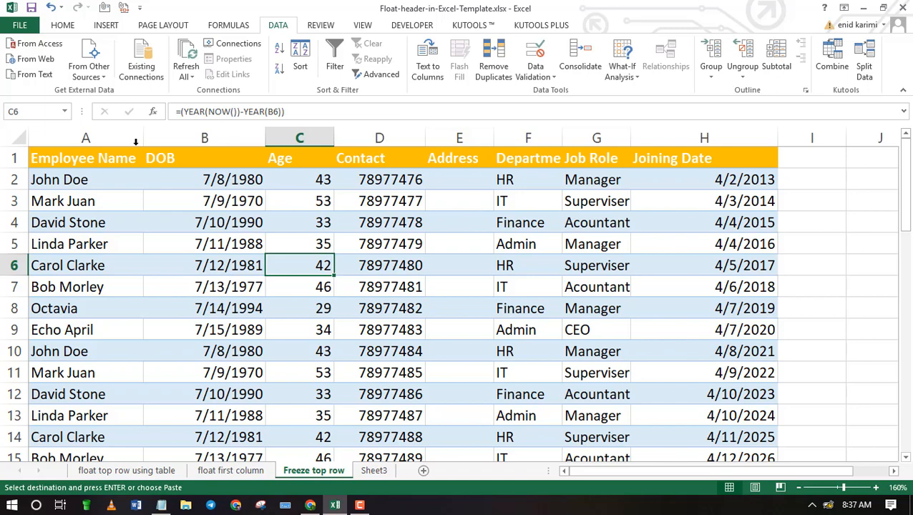
{"action": "mouse_move", "coordinate": [446, 118]}
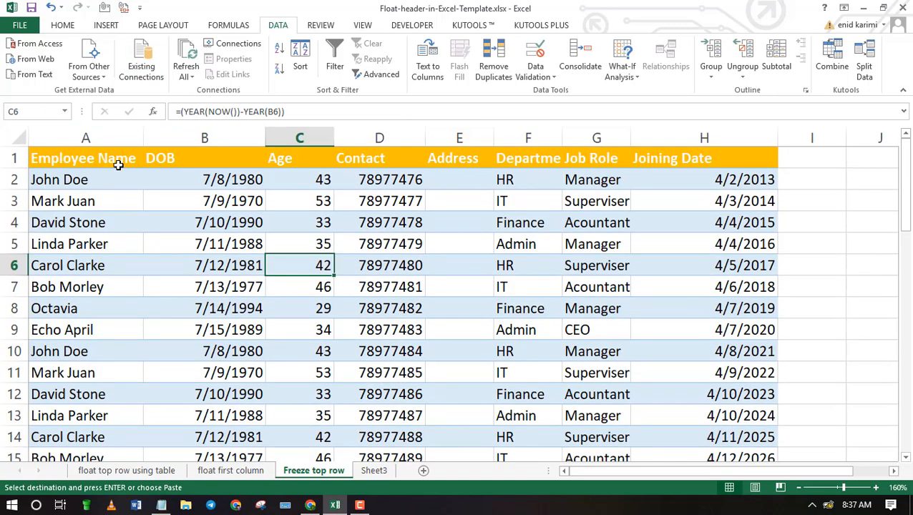
{"action": "left_click", "coordinate": [84, 157]}
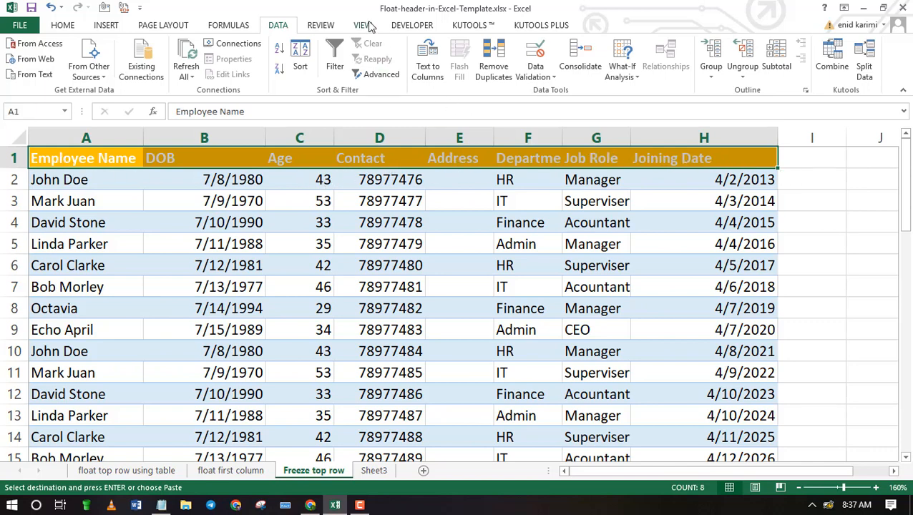
Step: Apply Freeze Top Row from the View ribbon so the orange header stays fixed
{"action": "left_click", "coordinate": [363, 24]}
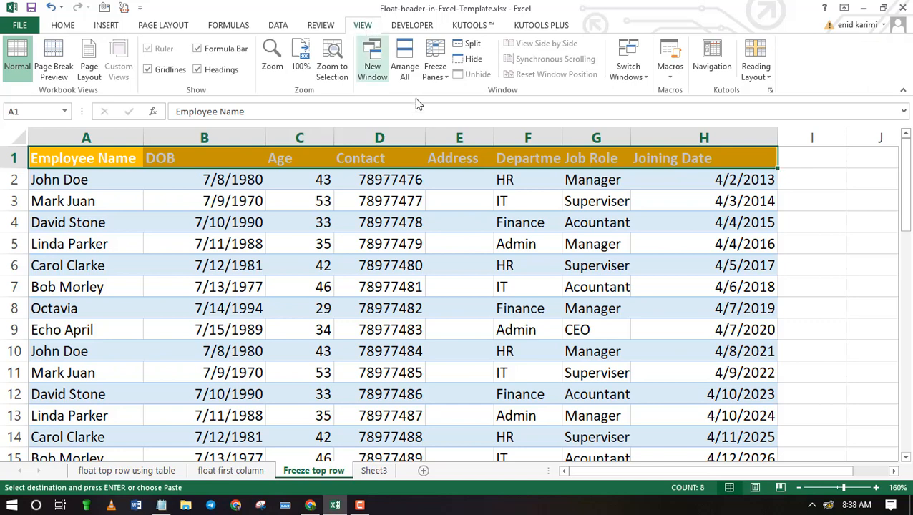
{"action": "left_click", "coordinate": [435, 59]}
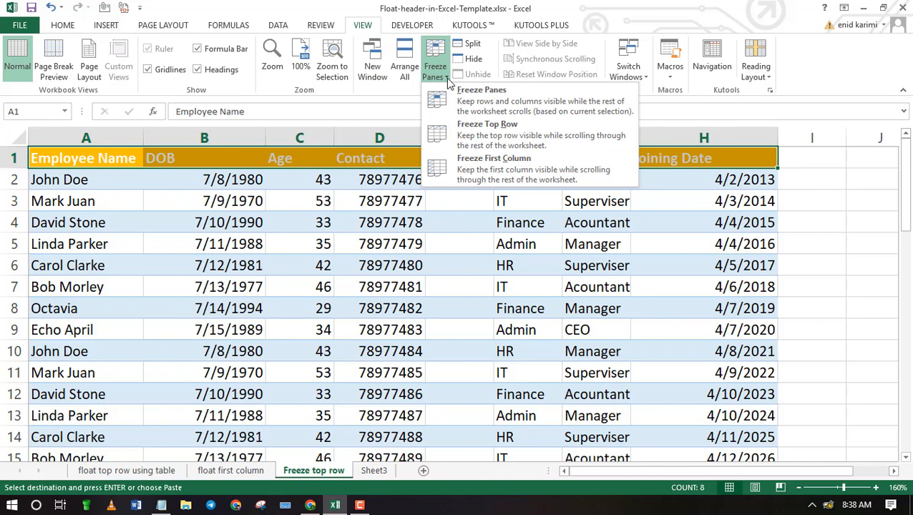
{"action": "mouse_move", "coordinate": [487, 134]}
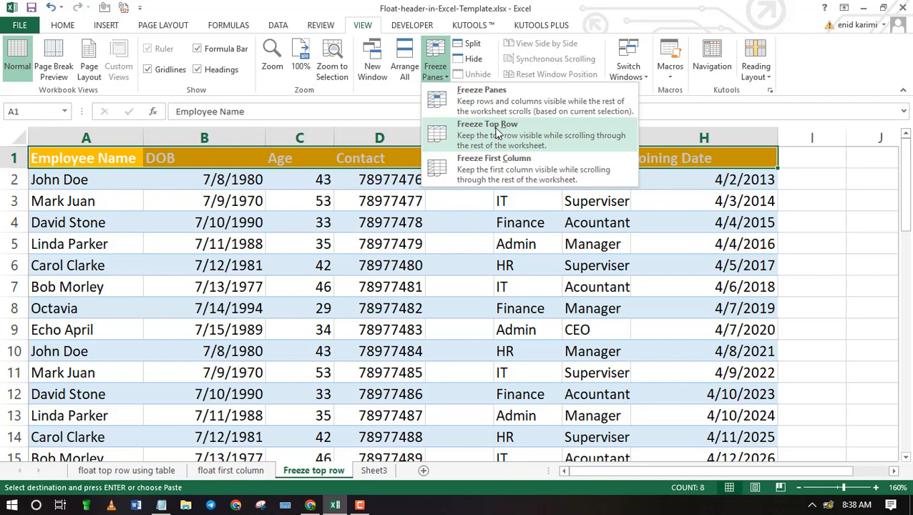
{"action": "left_click", "coordinate": [486, 134]}
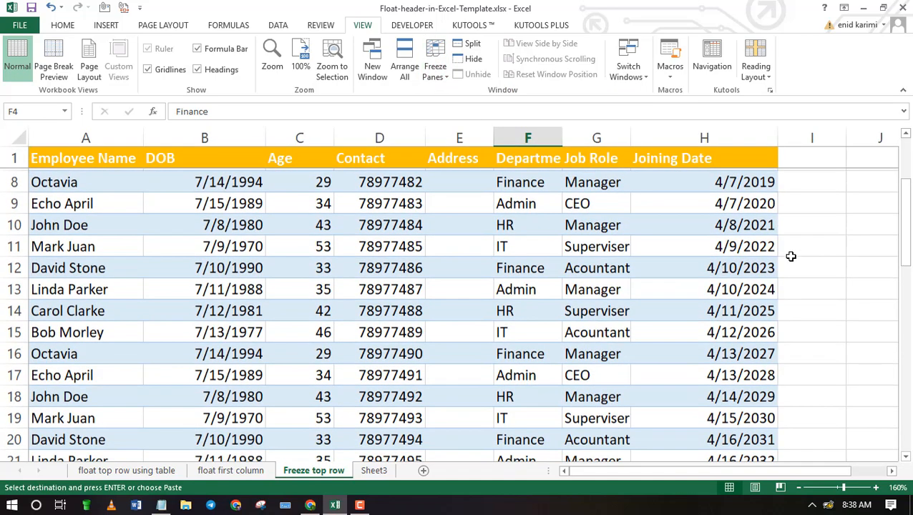
{"action": "scroll", "scroll_direction": "down", "scroll_amount": 3}
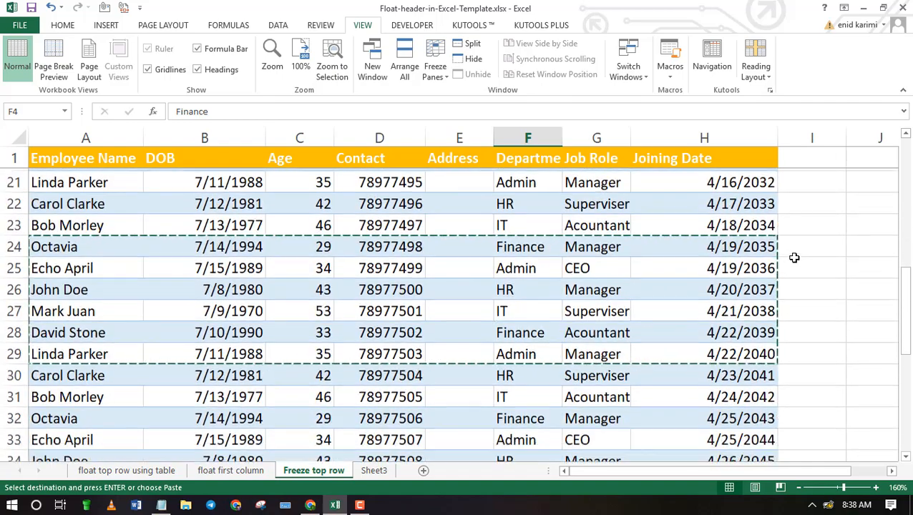
{"action": "scroll", "scroll_direction": "down", "scroll_amount": 3}
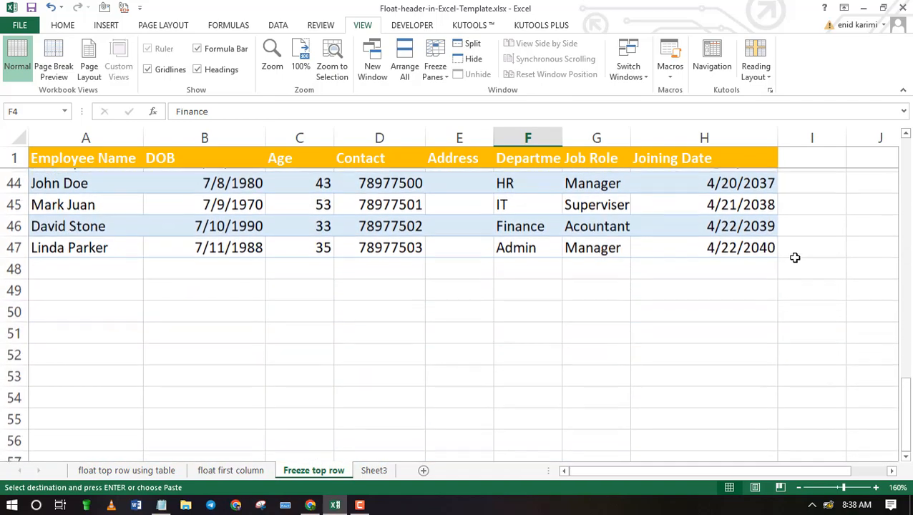
{"action": "scroll", "scroll_direction": "down", "scroll_amount": 3}
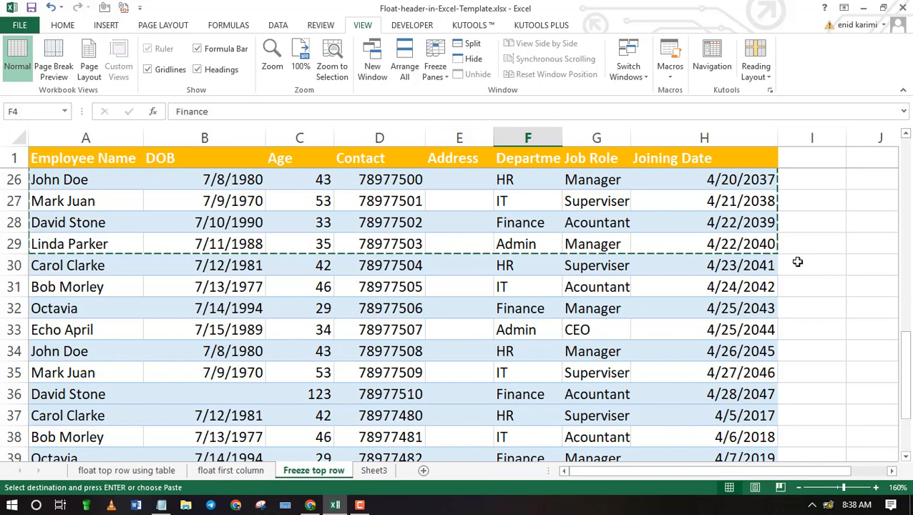
{"action": "scroll", "scroll_direction": "up", "scroll_amount": 3}
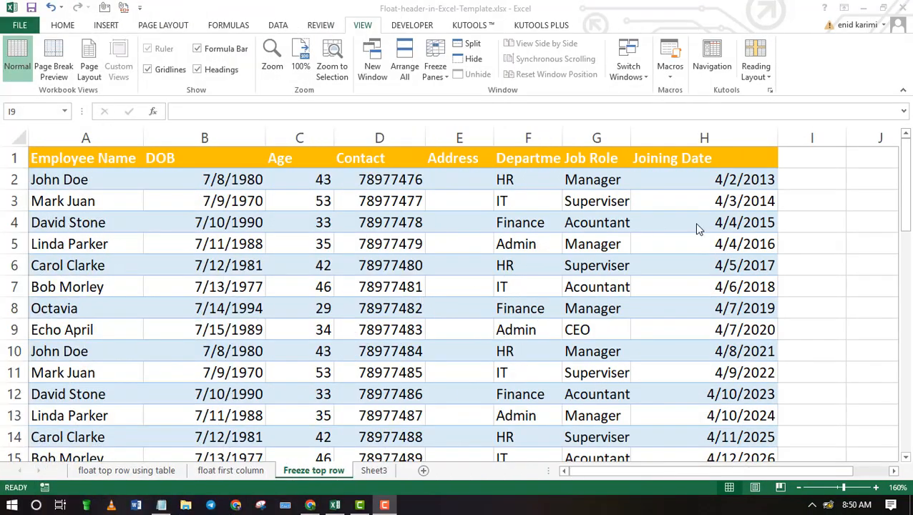
{"action": "mouse_move", "coordinate": [852, 256]}
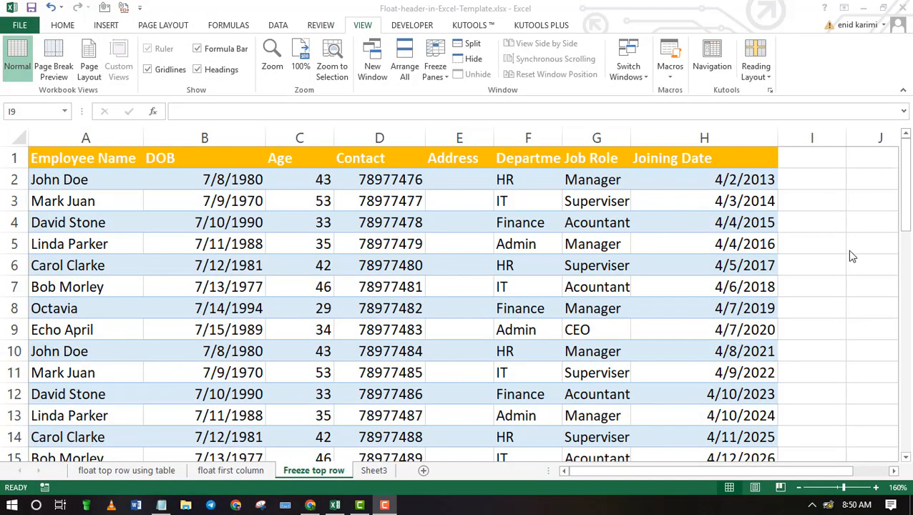
Step: Convert the employee range A1:H47 into a table with headers via Ctrl+T
{"action": "left_click", "coordinate": [811, 329]}
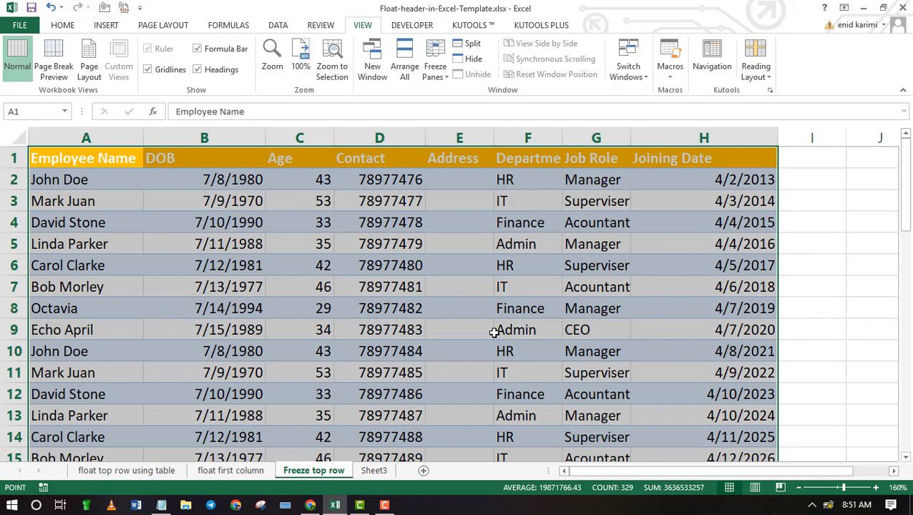
{"action": "key", "text": "ctrl+t"}
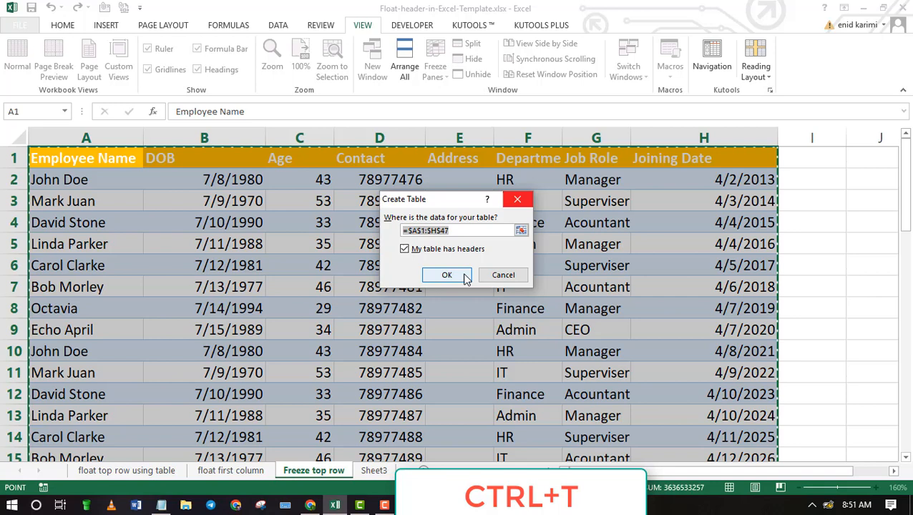
{"action": "left_click", "coordinate": [446, 274]}
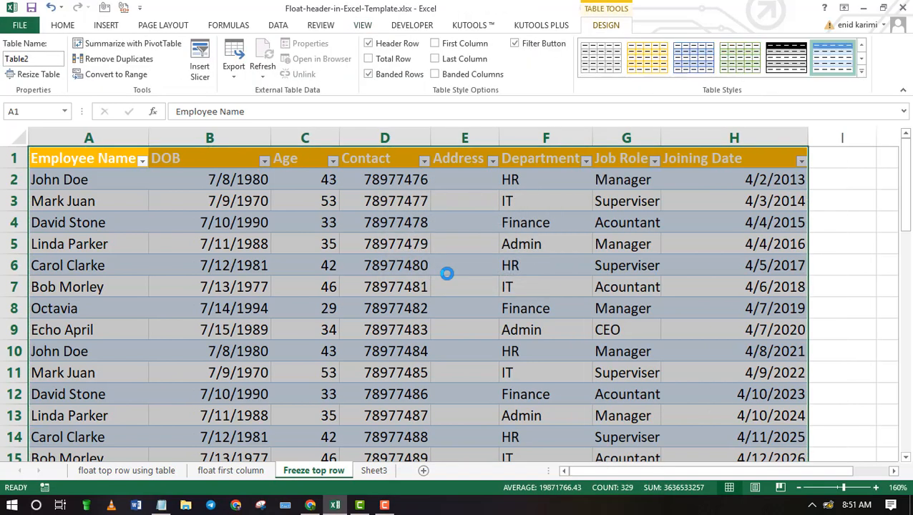
{"action": "mouse_move", "coordinate": [799, 272]}
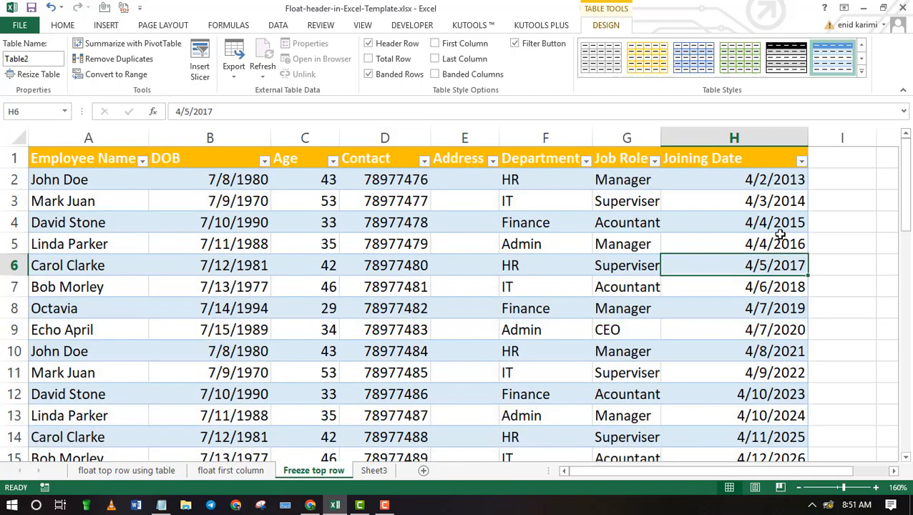
{"action": "scroll", "scroll_direction": "down", "scroll_amount": 3}
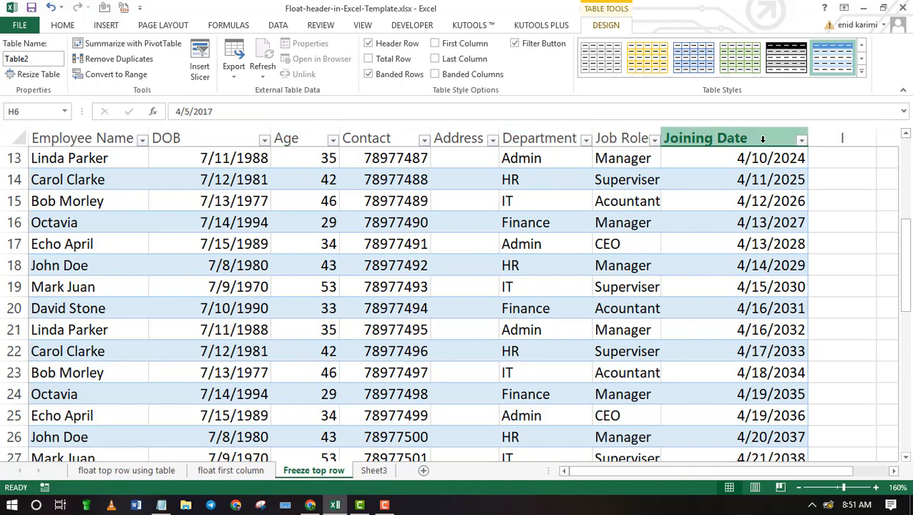
{"action": "scroll", "scroll_direction": "down", "scroll_amount": 3}
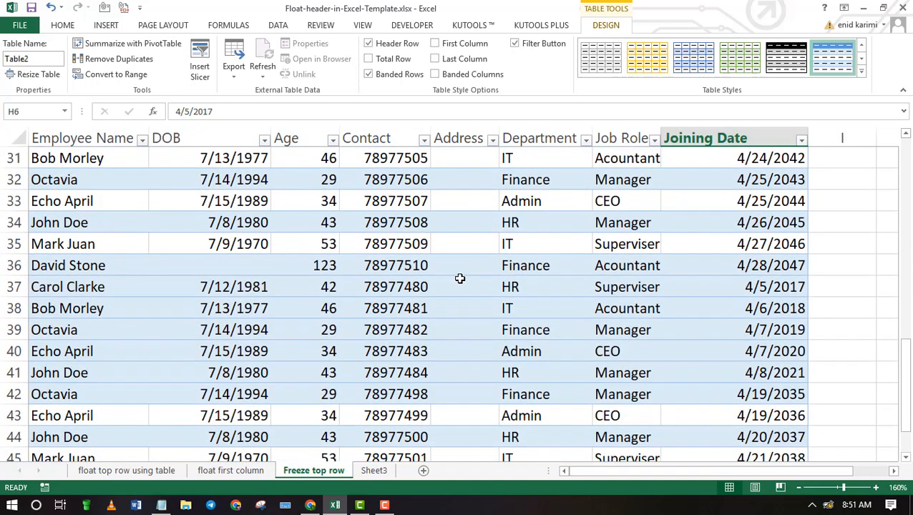
{"action": "scroll", "scroll_direction": "down", "scroll_amount": 3}
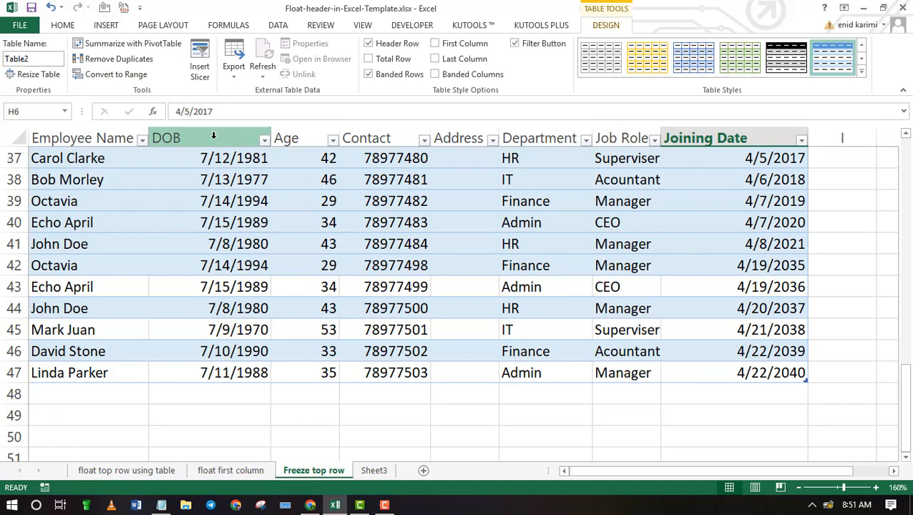